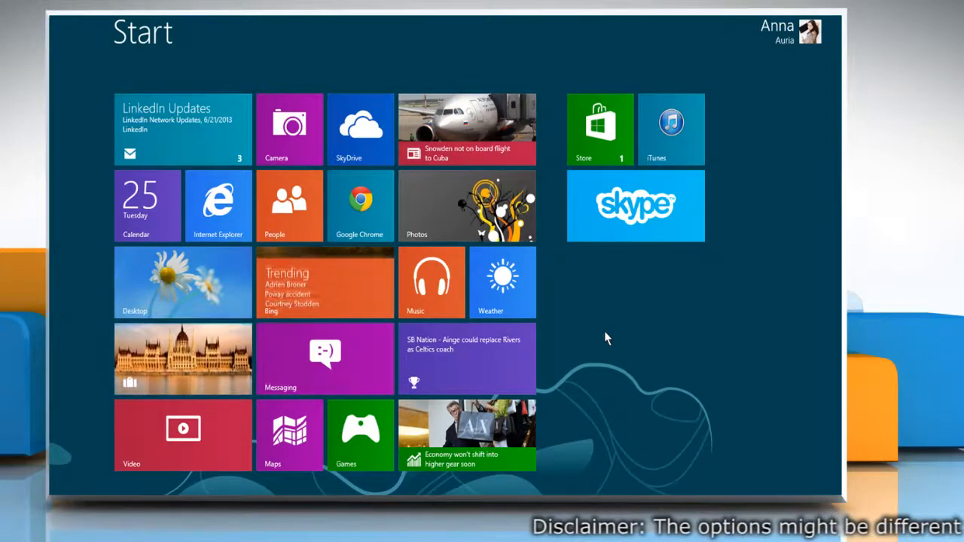
left_click(635, 206)
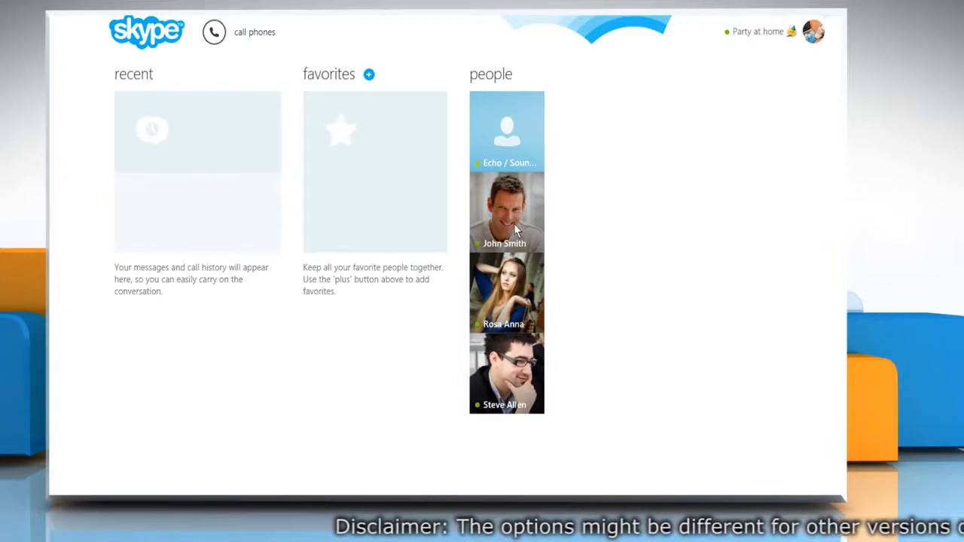
left_click(506, 211)
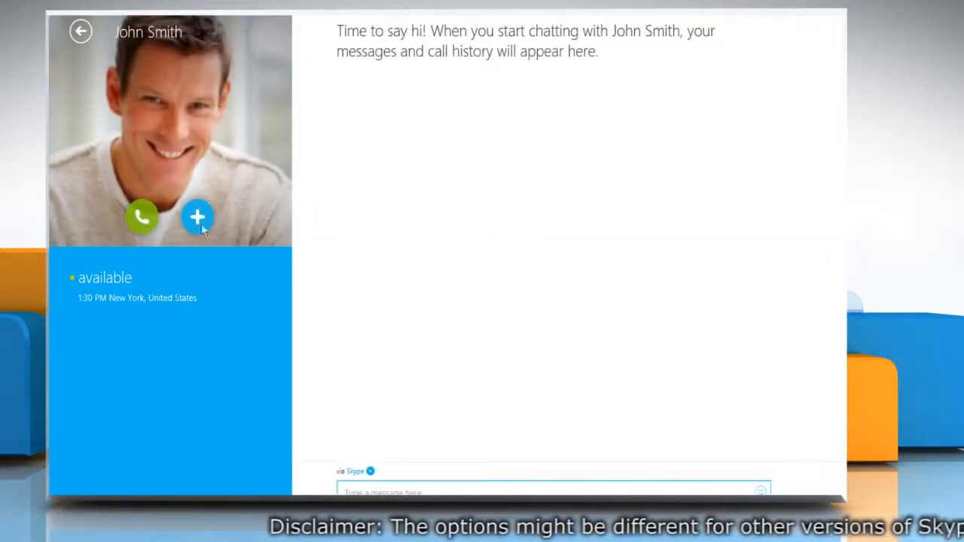
left_click(197, 217)
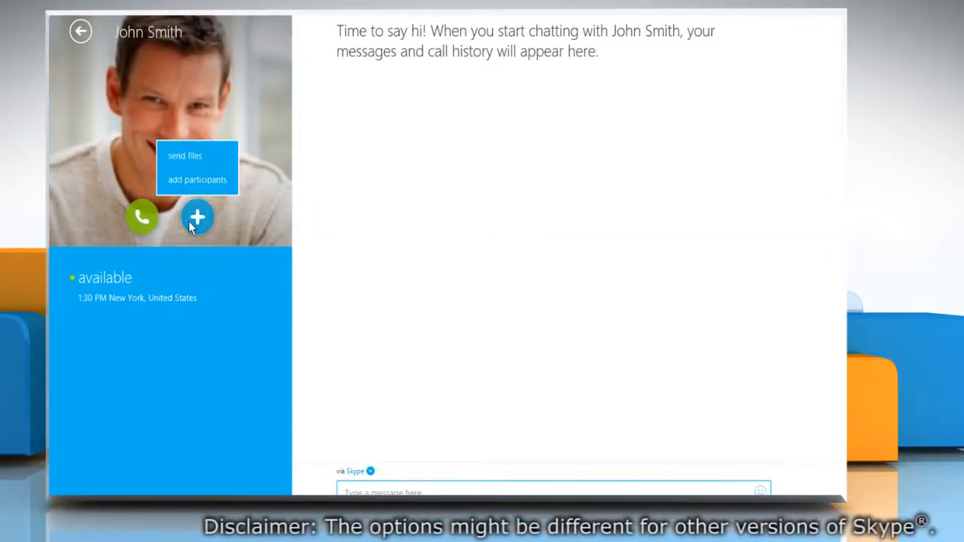
mouse_move(198, 179)
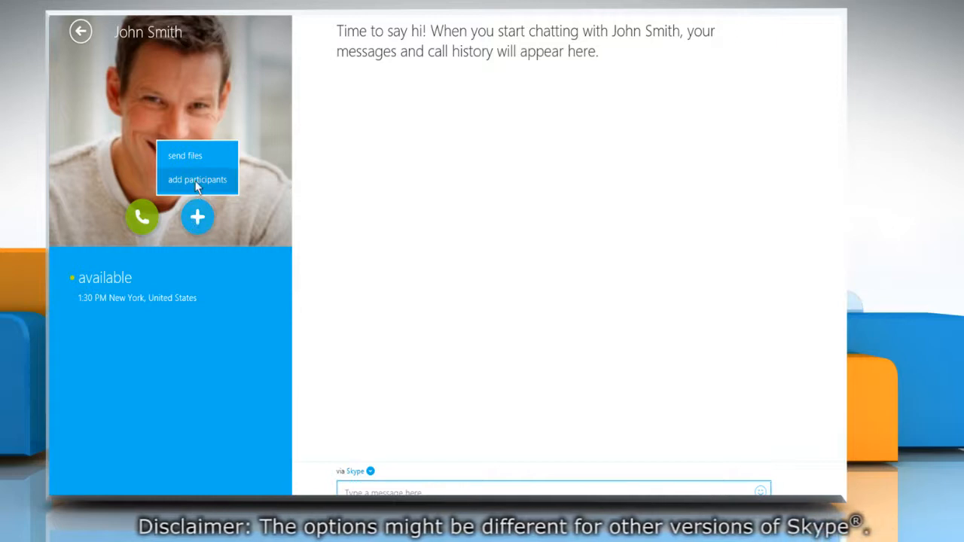
left_click(197, 180)
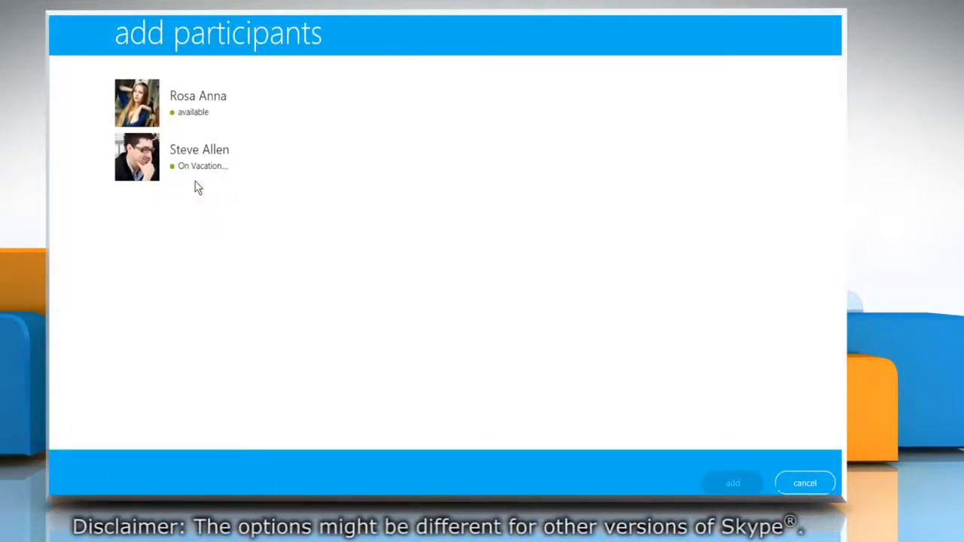
left_click(198, 102)
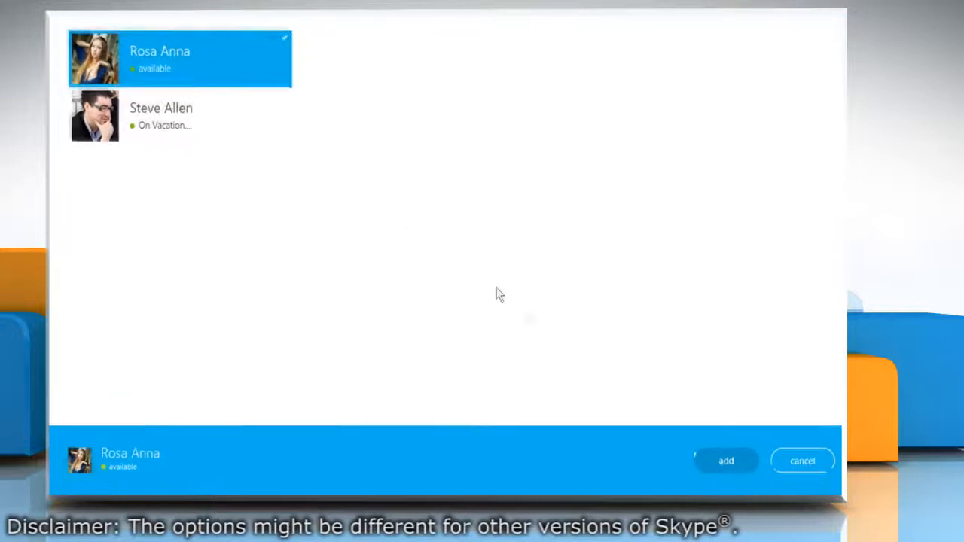
left_click(725, 460)
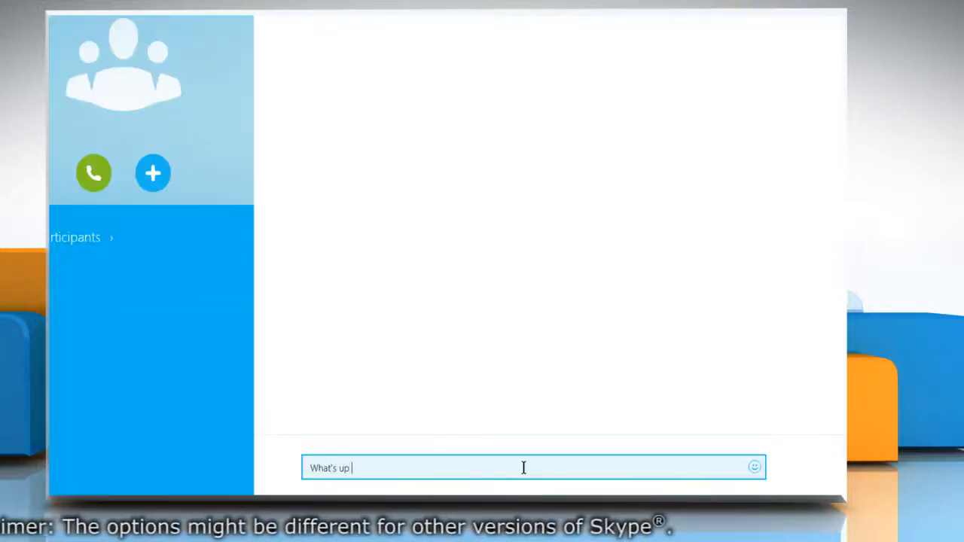
Step: Send the concert-pass message and a 'Cool...' reply, then group-call John Smith and Rosa Anna
key("Return")
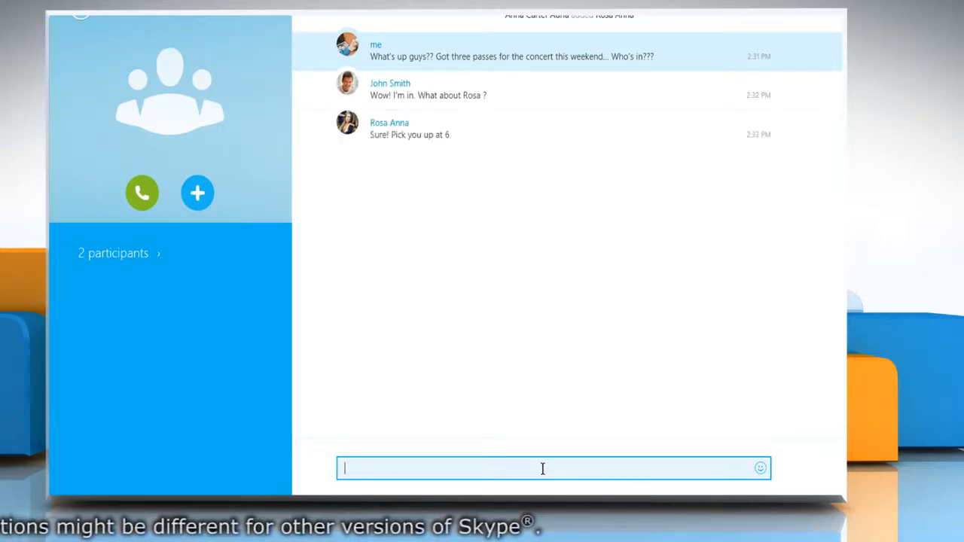
key("Return")
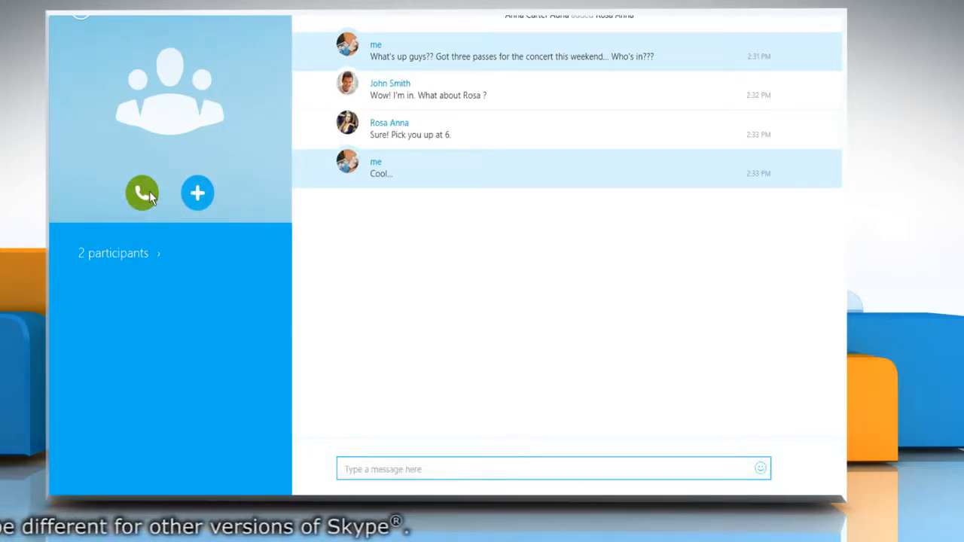
left_click(142, 193)
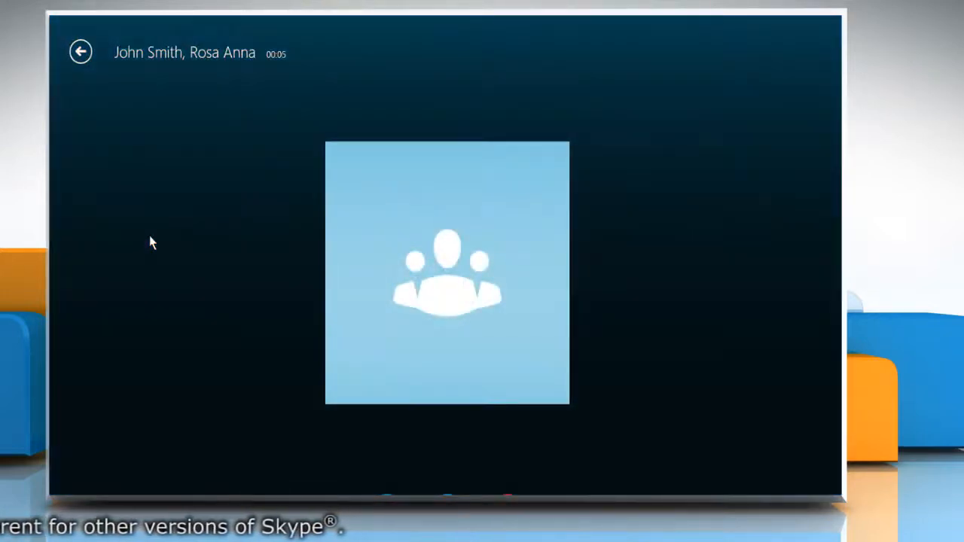